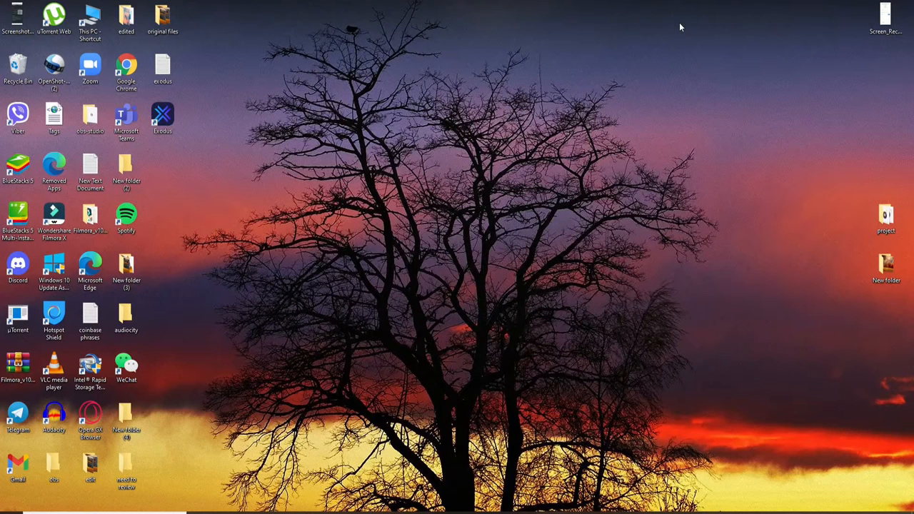
{"action": "mouse_move", "coordinate": [536, 268]}
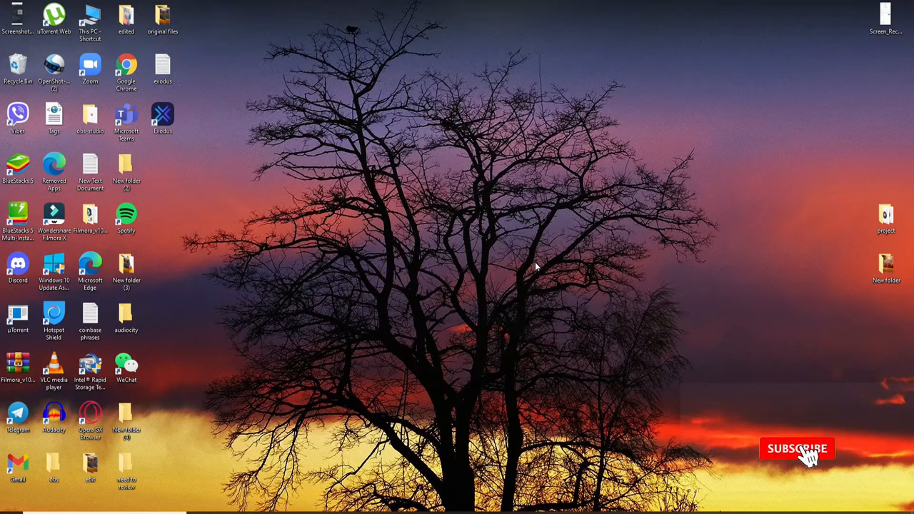
Step: Dismiss the merger banner on heritage.com.au and go to the Heritage Online login page
{"action": "left_click", "coordinate": [797, 448]}
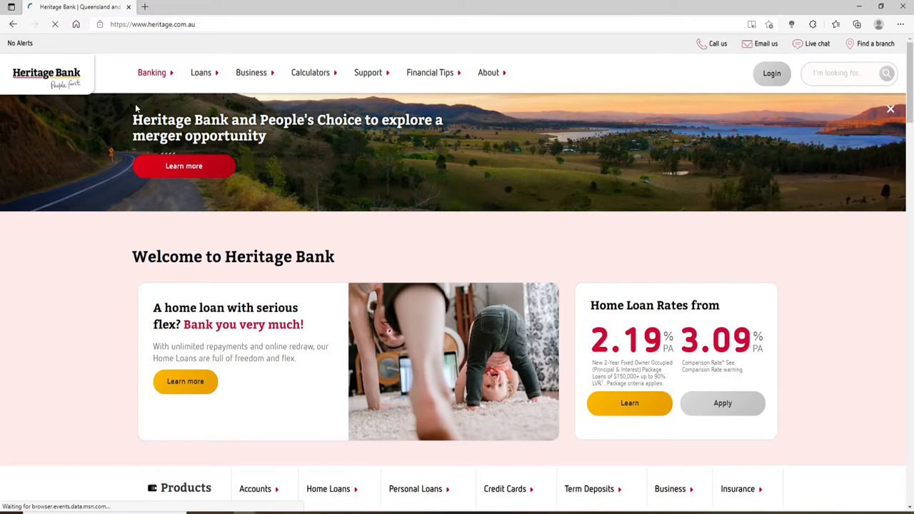
{"action": "left_click", "coordinate": [890, 108]}
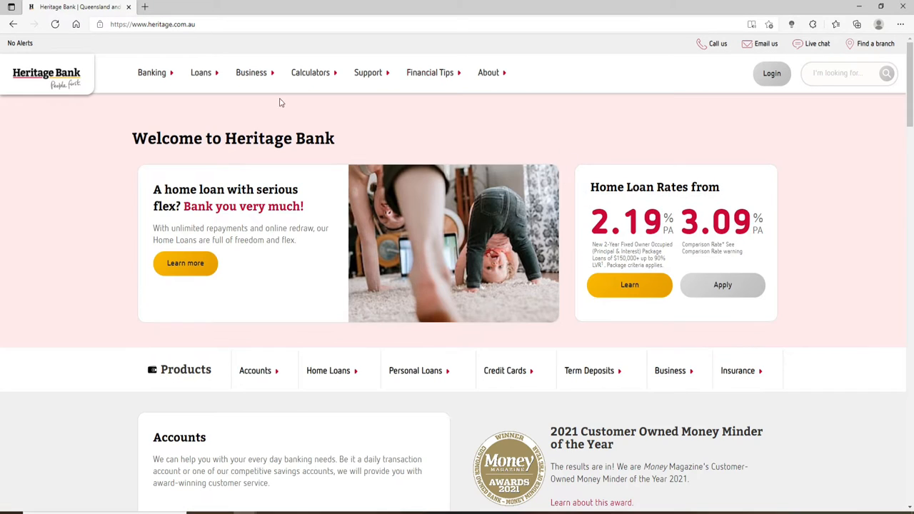
{"action": "mouse_move", "coordinate": [571, 266]}
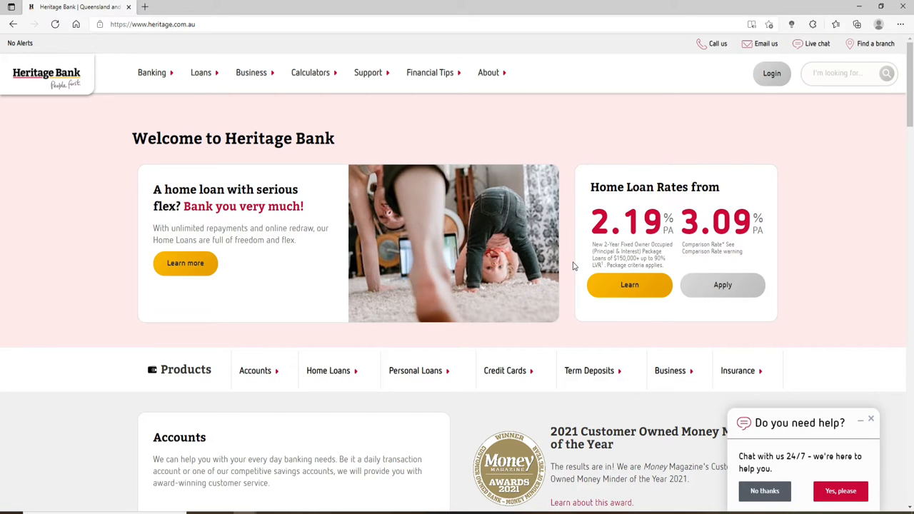
{"action": "mouse_move", "coordinate": [714, 320]}
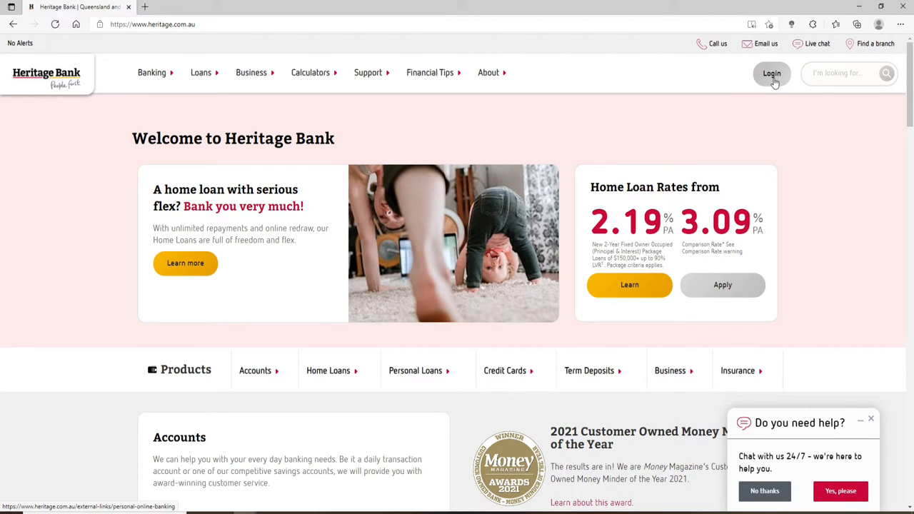
{"action": "left_click", "coordinate": [771, 73]}
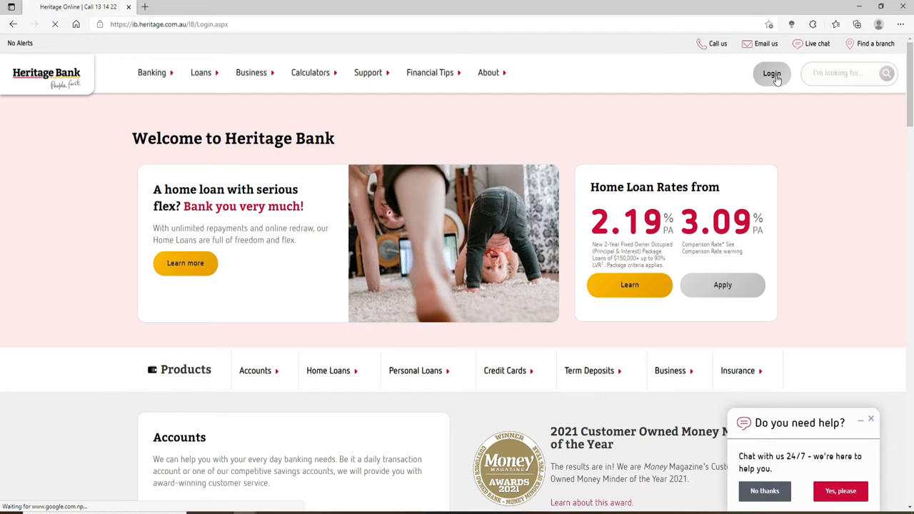
{"action": "left_click", "coordinate": [772, 73]}
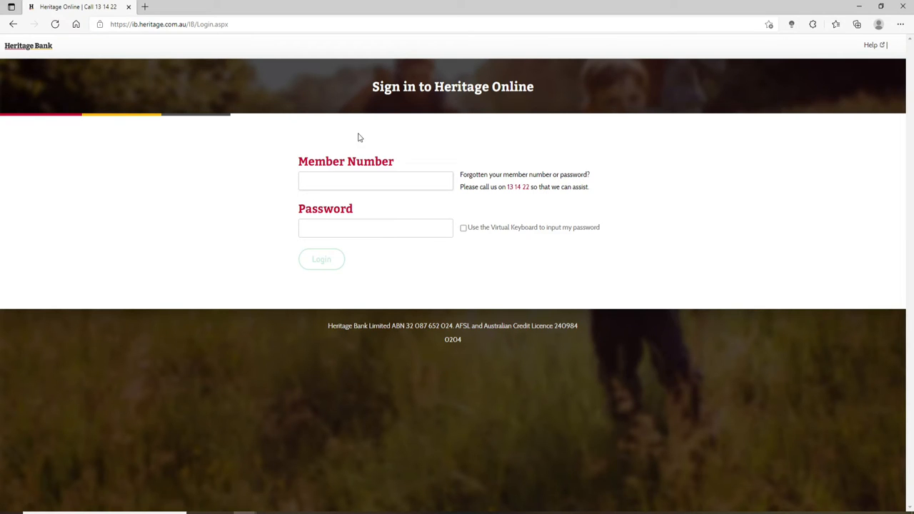
{"action": "left_click", "coordinate": [375, 180]}
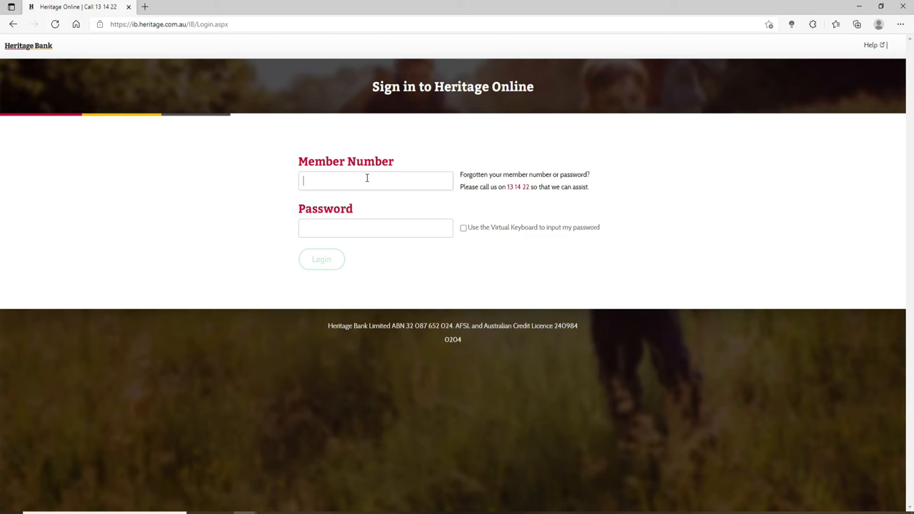
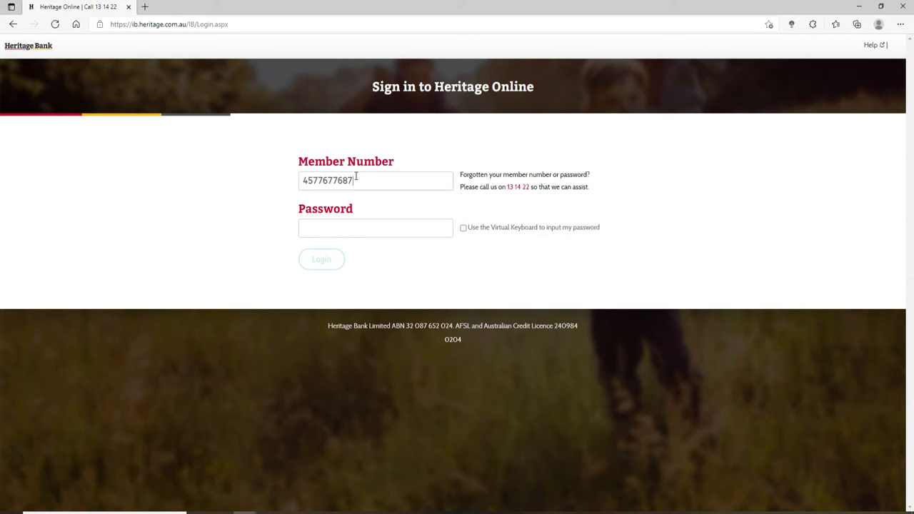
{"action": "mouse_move", "coordinate": [515, 187]}
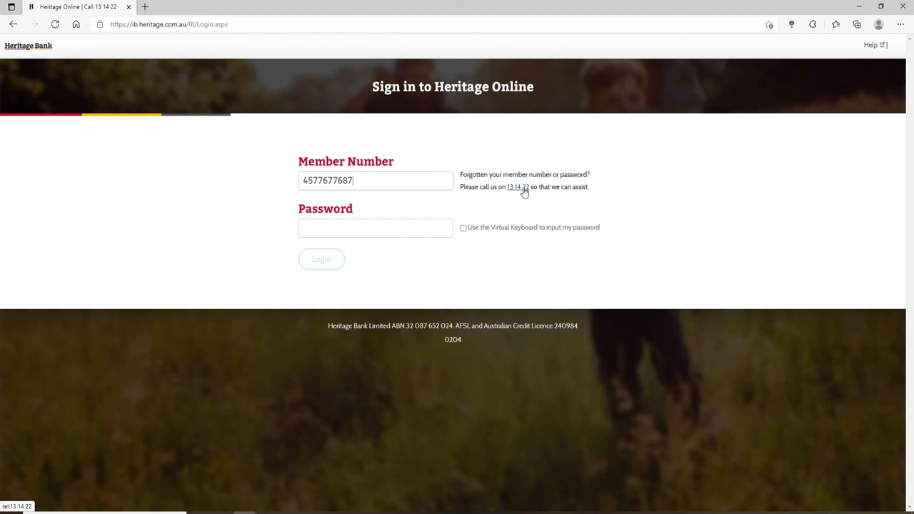
{"action": "mouse_move", "coordinate": [521, 192]}
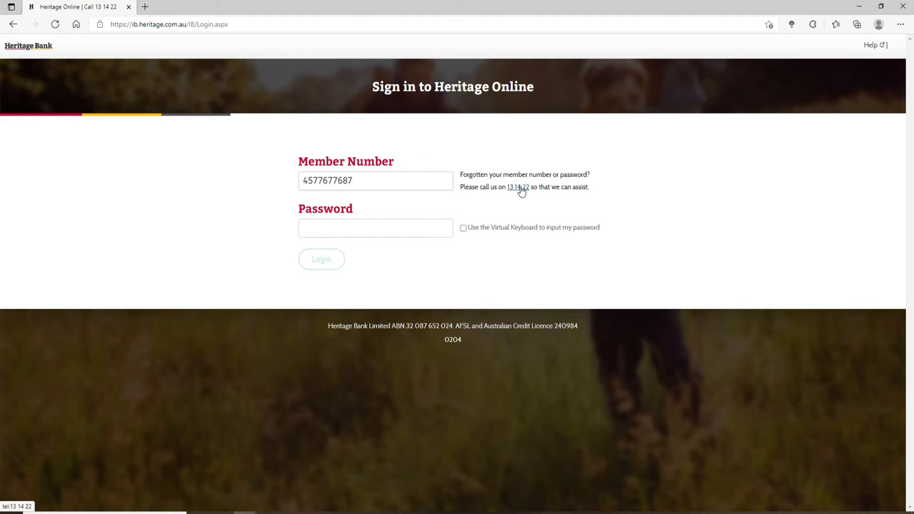
{"action": "type", "text": "password"}
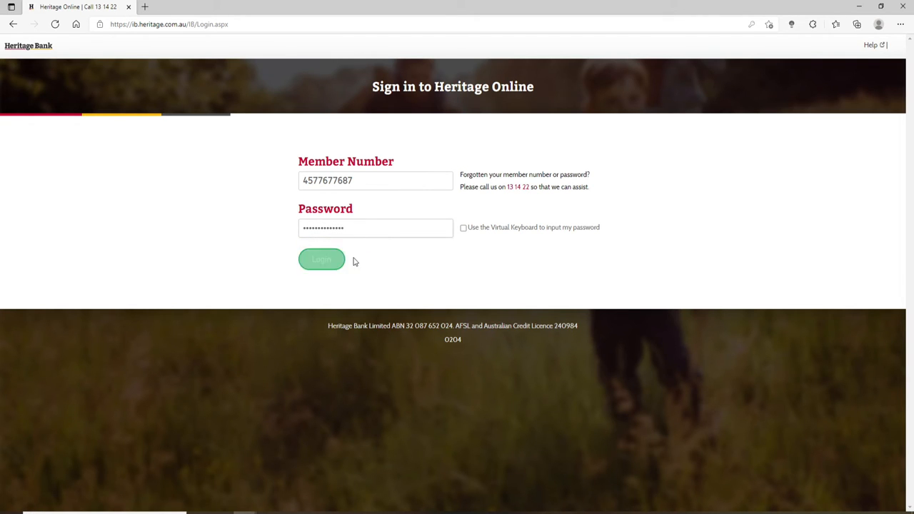
{"action": "mouse_move", "coordinate": [518, 187]}
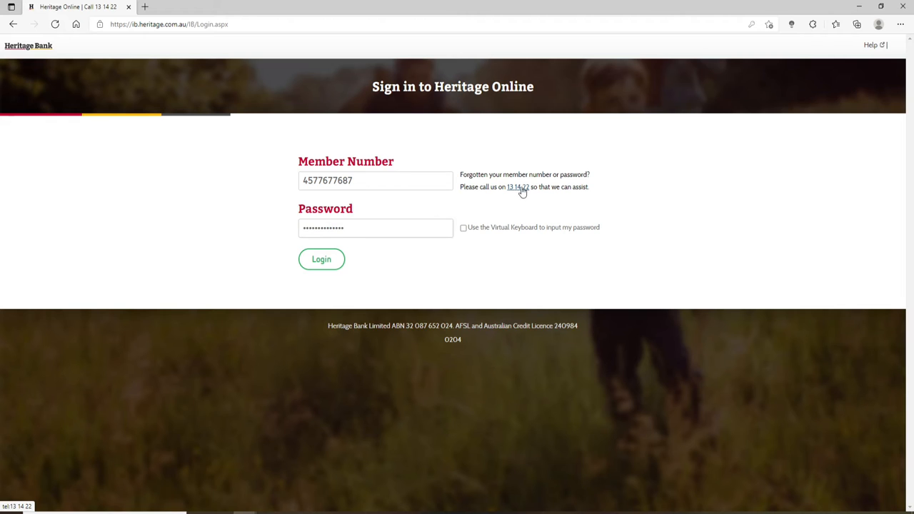